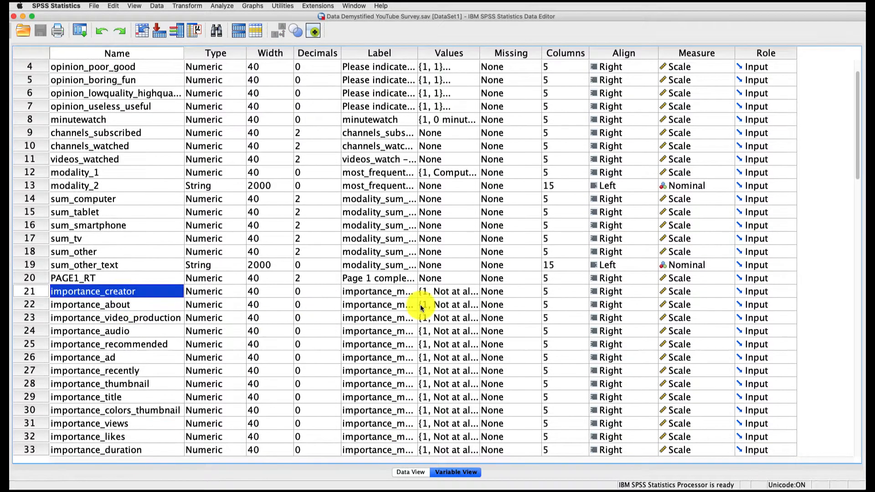
Review the importance items' answer labels, then set the importance variables as test variables
{"action": "left_click", "coordinate": [473, 291]}
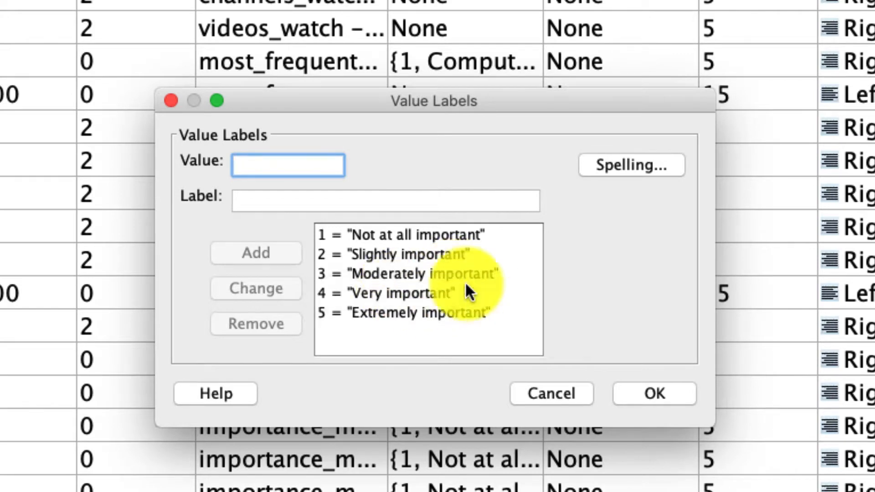
{"action": "left_click", "coordinate": [416, 274]}
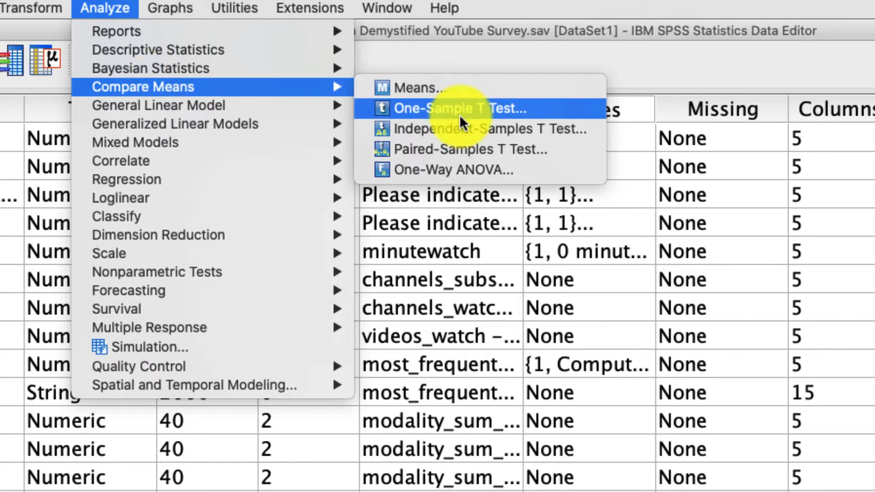
{"action": "left_click", "coordinate": [460, 108]}
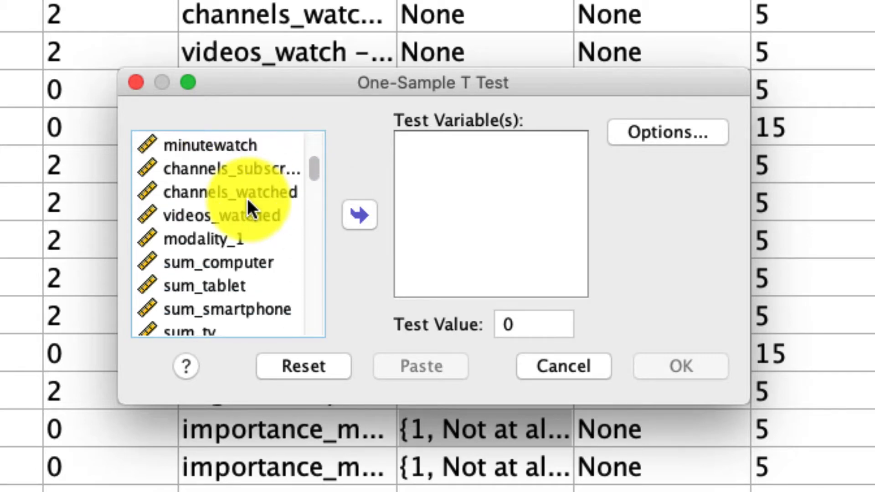
{"action": "scroll", "scroll_direction": "down", "scroll_amount": 3}
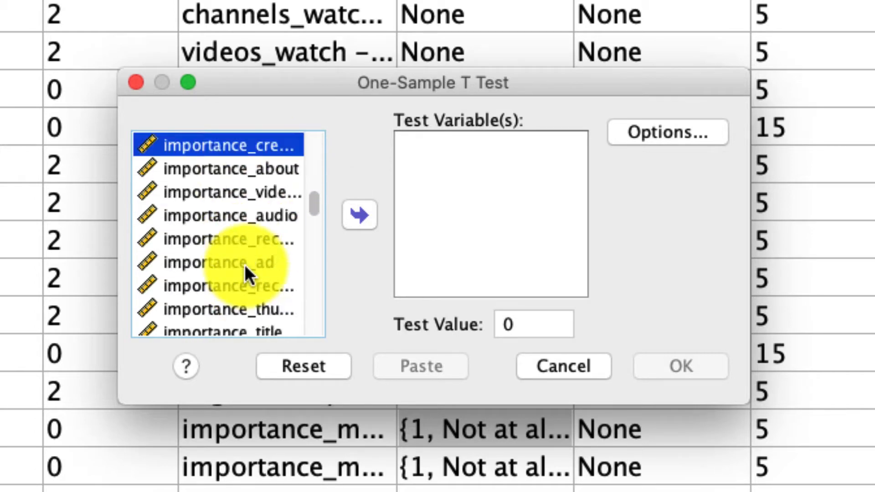
{"action": "left_click", "coordinate": [359, 215]}
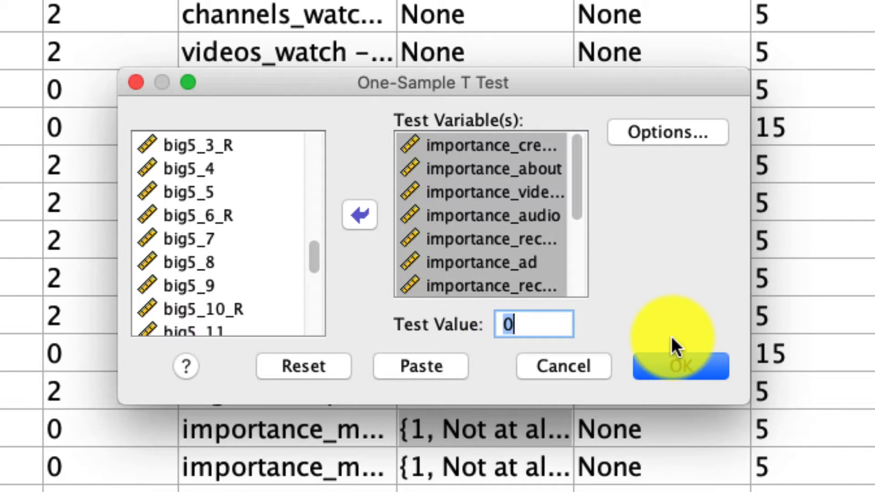
Run the one-sample t test of the importance items against a test value of 3
{"action": "type", "text": "3"}
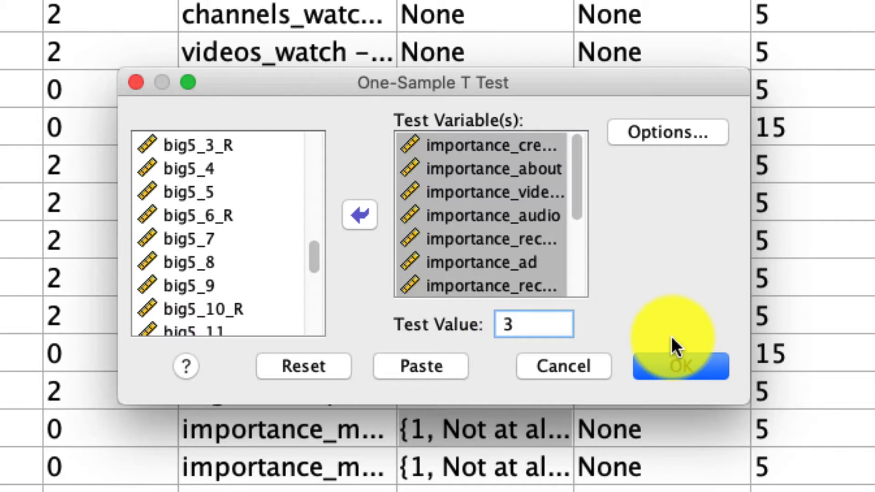
{"action": "left_click", "coordinate": [680, 367]}
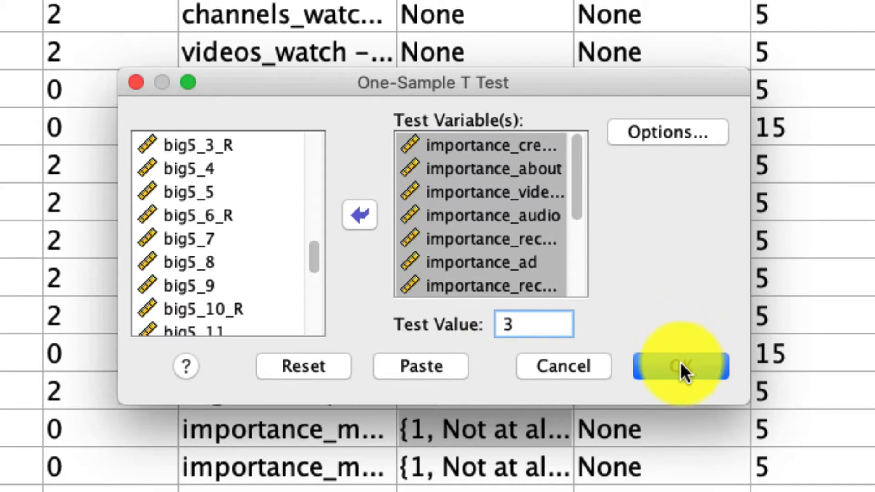
{"action": "left_click", "coordinate": [679, 367]}
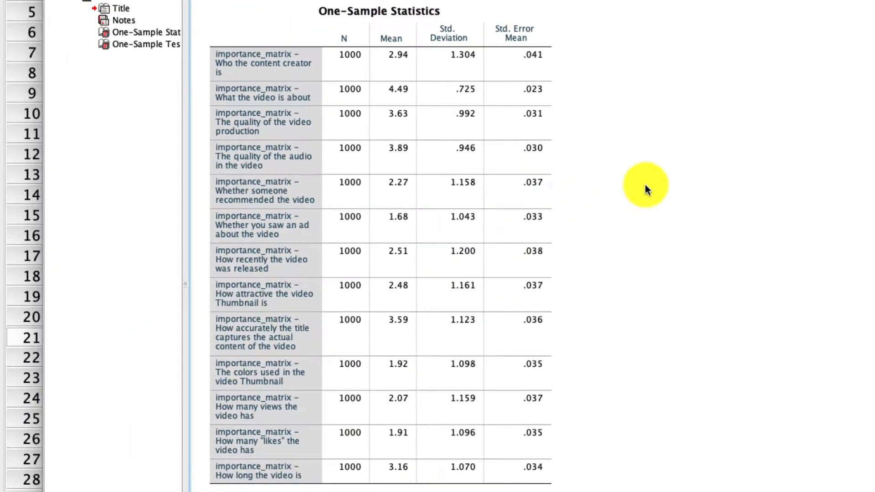
{"action": "left_click", "coordinate": [368, 44]}
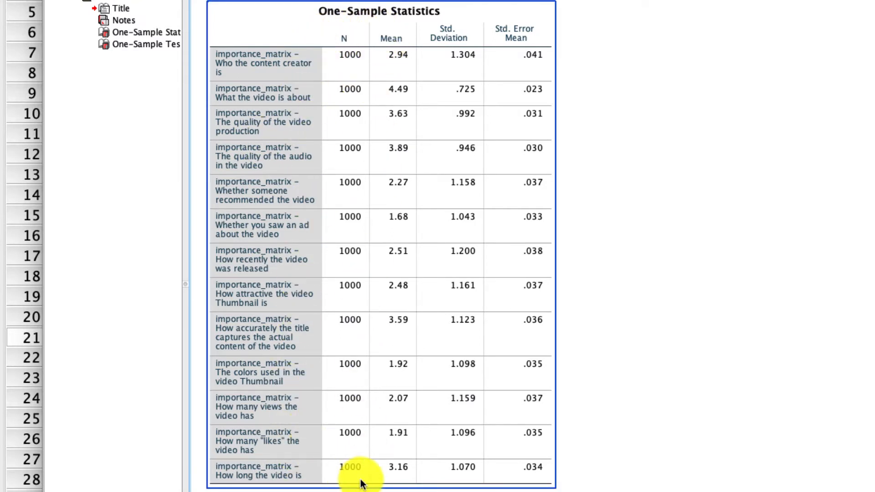
{"action": "mouse_move", "coordinate": [361, 113]}
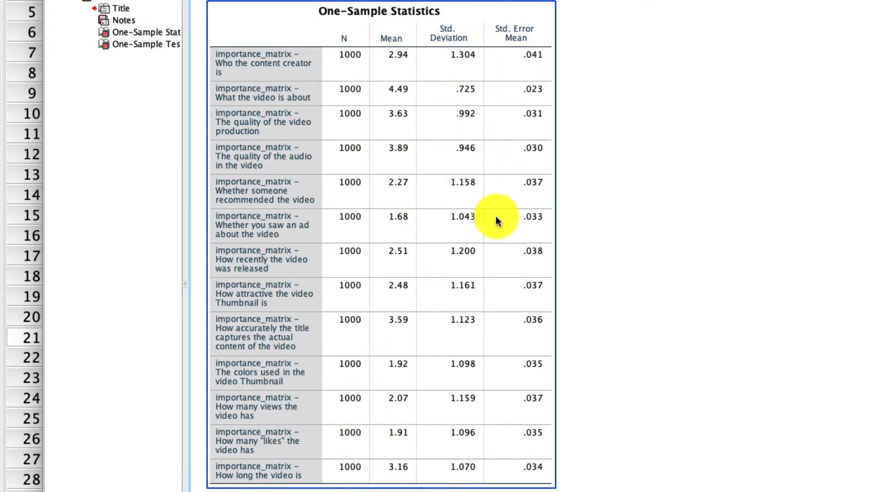
{"action": "scroll", "scroll_direction": "down", "scroll_amount": 3}
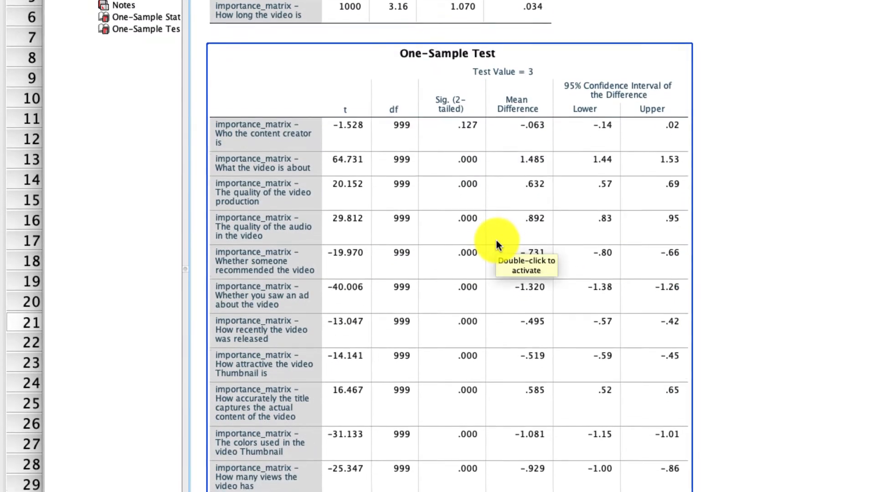
{"action": "scroll", "scroll_direction": "down", "scroll_amount": 3}
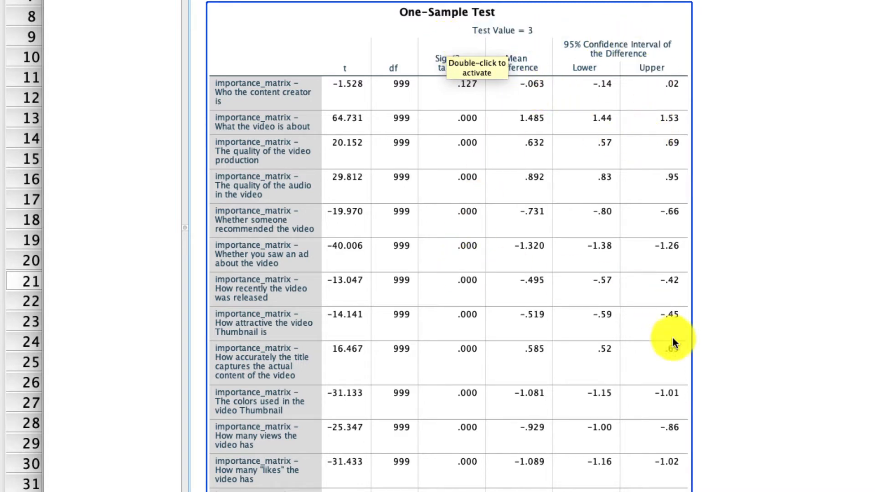
{"action": "mouse_move", "coordinate": [264, 102]}
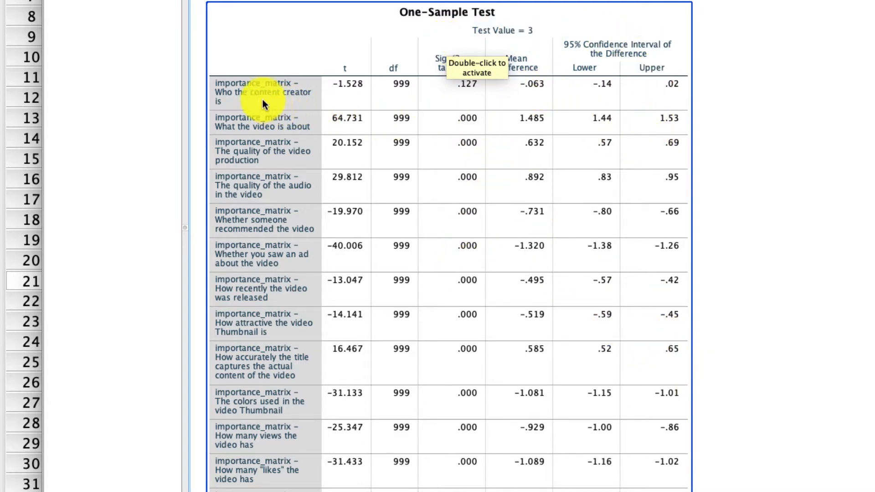
{"action": "mouse_move", "coordinate": [334, 125]}
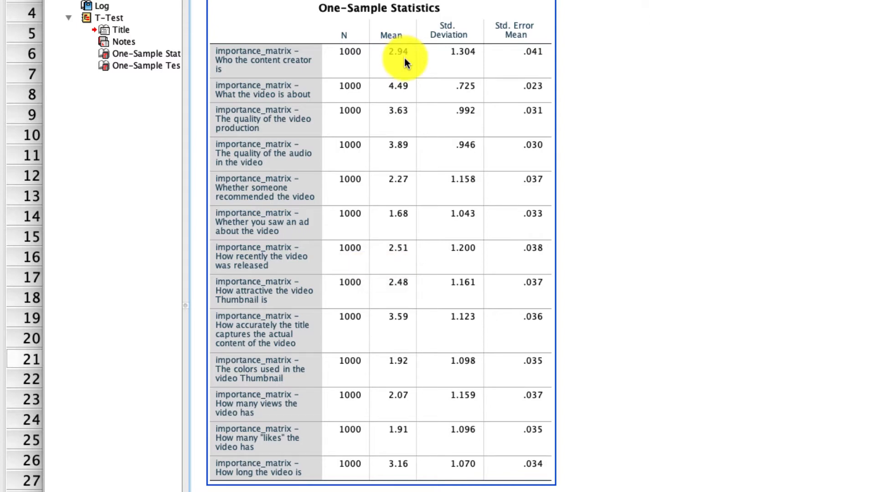
{"action": "scroll", "scroll_direction": "down", "scroll_amount": 3}
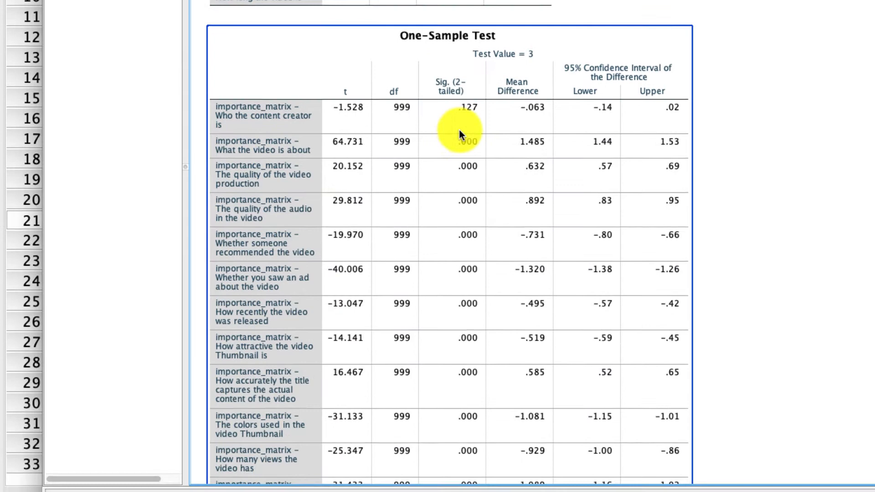
{"action": "scroll", "scroll_direction": "down", "scroll_amount": 3}
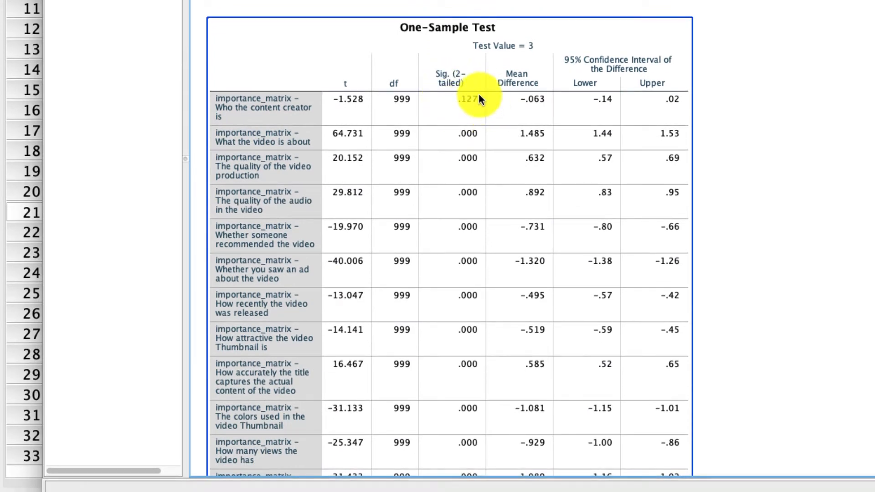
{"action": "mouse_move", "coordinate": [480, 100]}
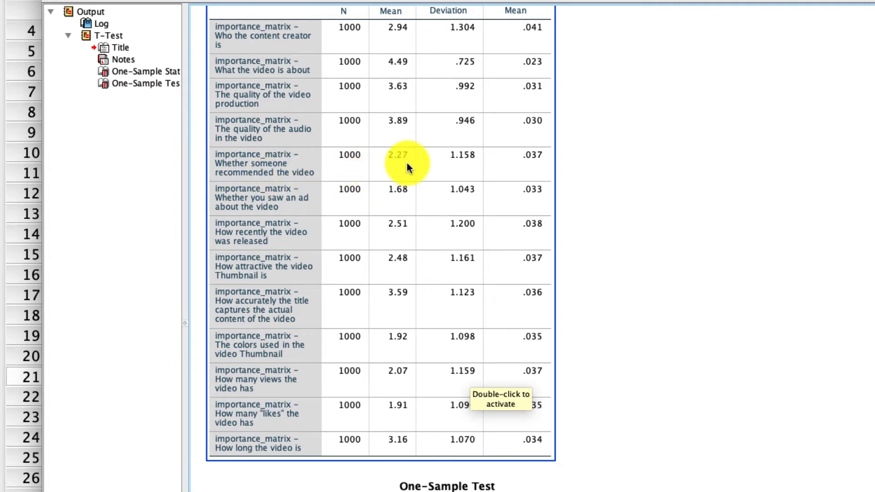
{"action": "scroll", "scroll_direction": "down", "scroll_amount": 3}
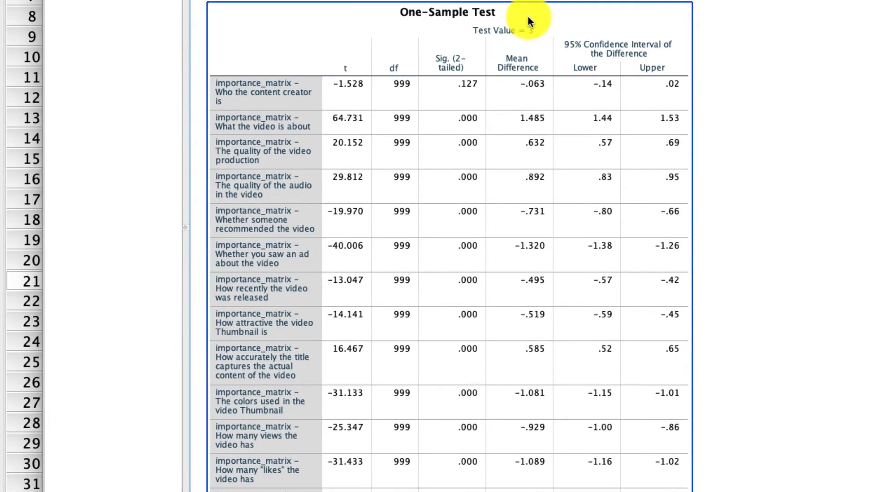
{"action": "mouse_move", "coordinate": [510, 463]}
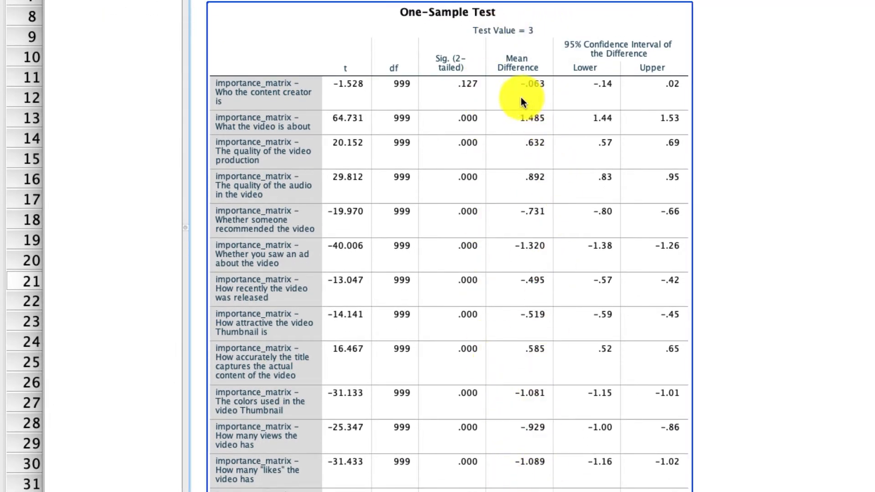
{"action": "mouse_move", "coordinate": [547, 76]}
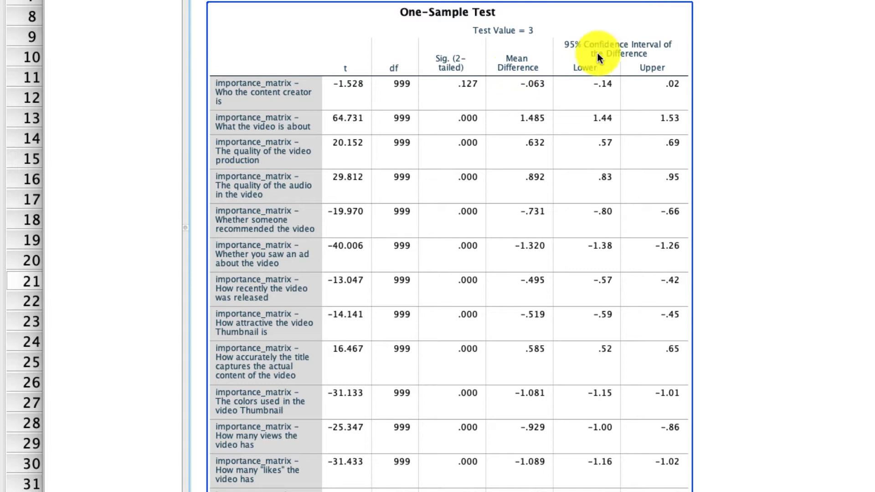
{"action": "mouse_move", "coordinate": [580, 94]}
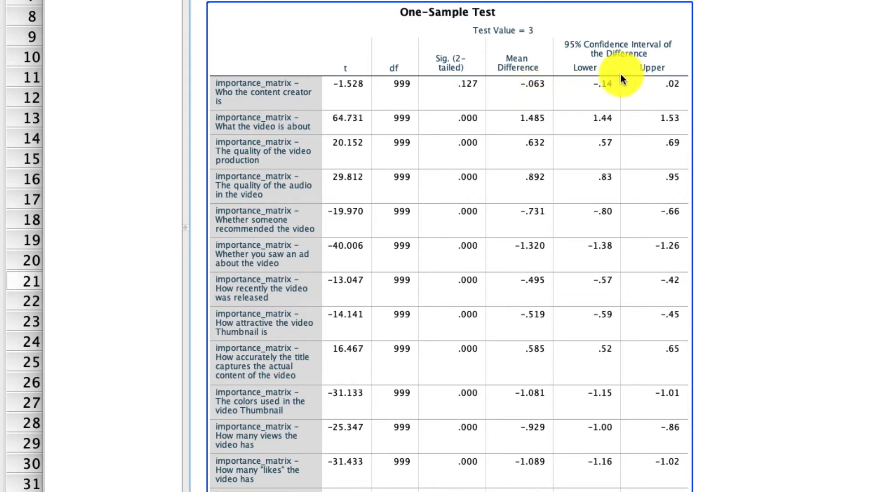
{"action": "mouse_move", "coordinate": [605, 92]}
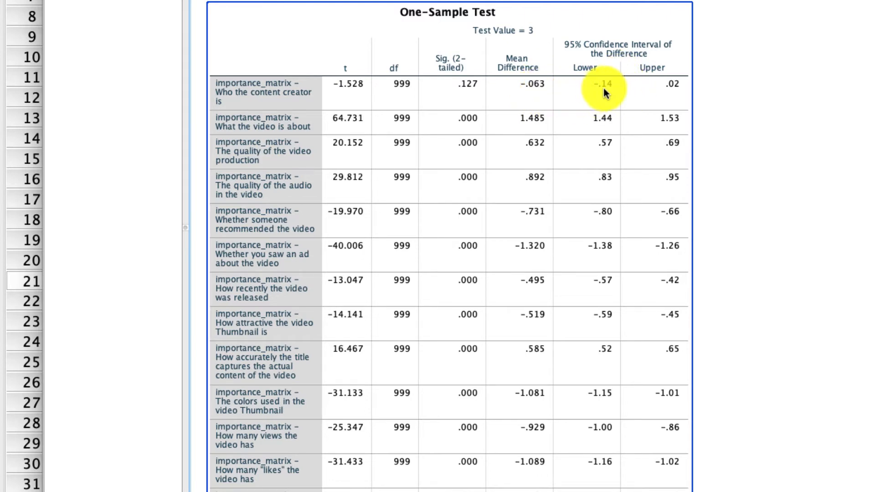
{"action": "mouse_move", "coordinate": [667, 96]}
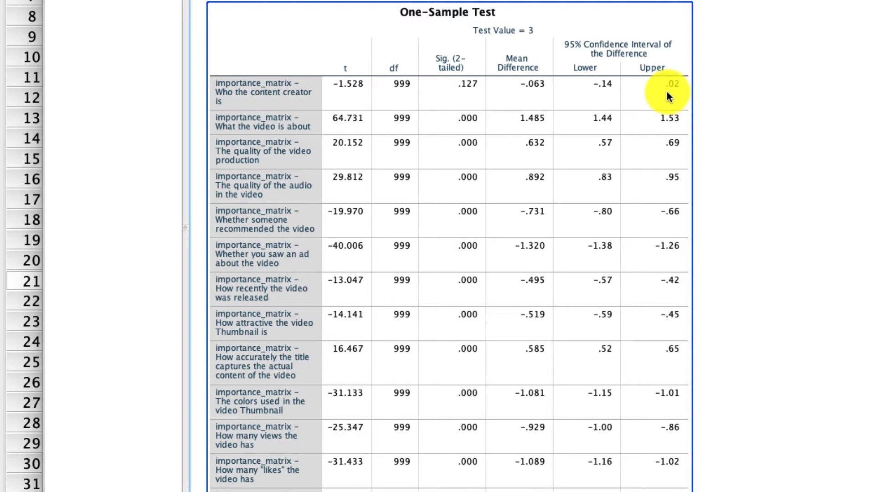
{"action": "mouse_move", "coordinate": [613, 86]}
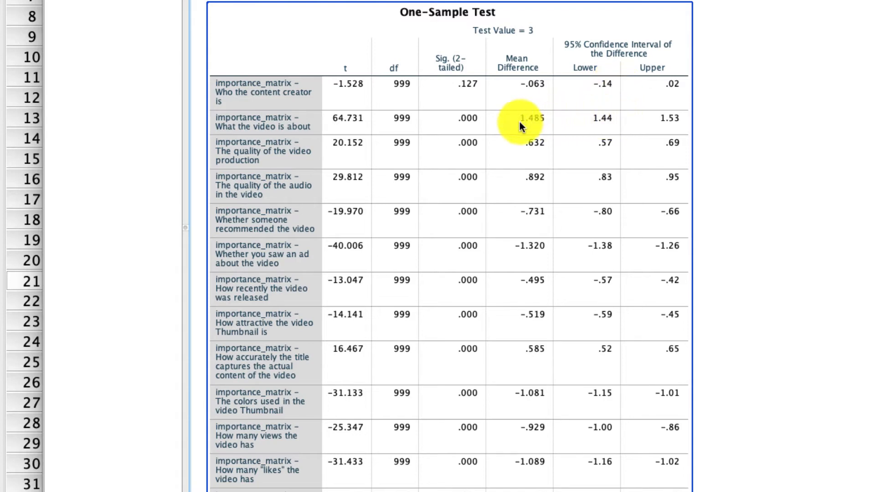
{"action": "mouse_move", "coordinate": [528, 127]}
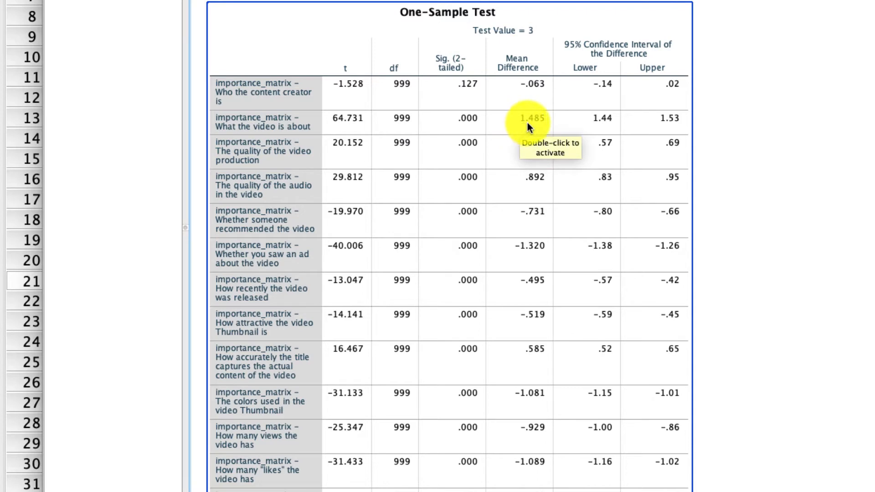
{"action": "mouse_move", "coordinate": [578, 128]}
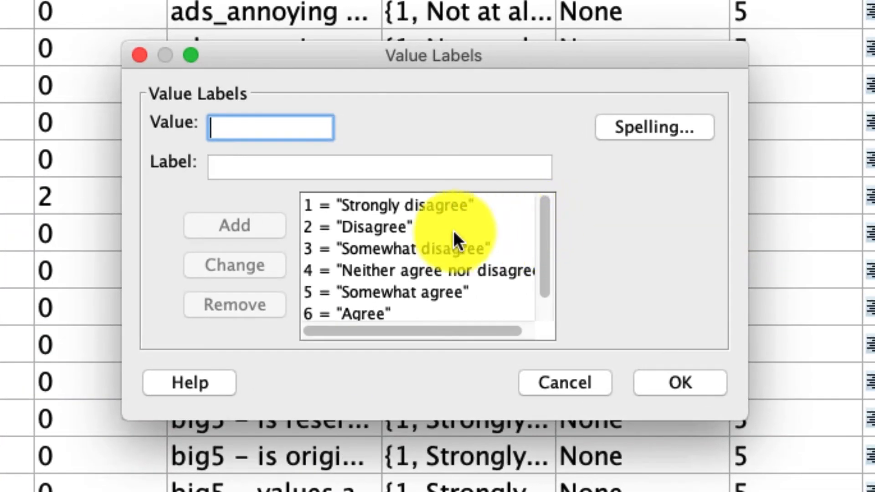
{"action": "mouse_move", "coordinate": [397, 295]}
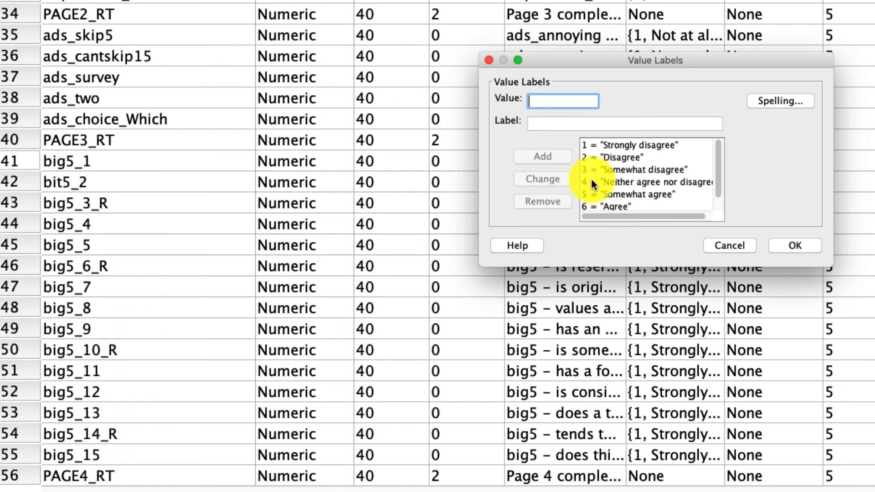
Close the big5 value labels listing and return to the variable list
{"action": "left_click", "coordinate": [647, 182]}
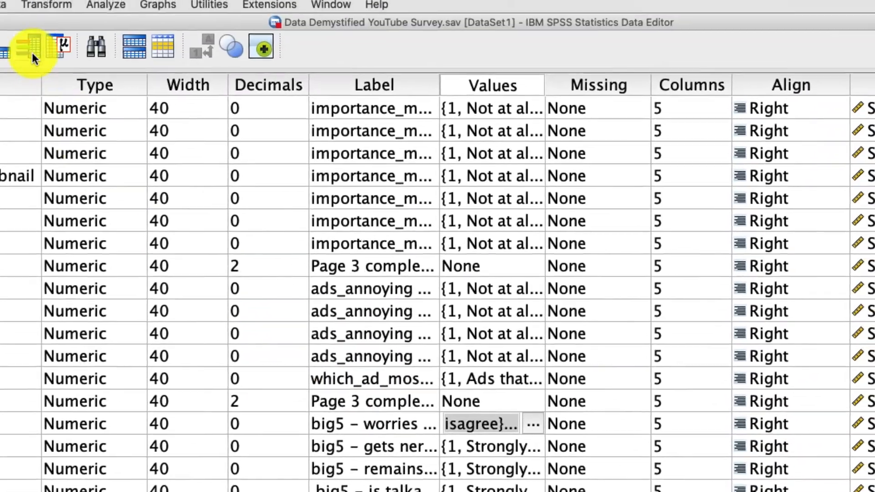
Run a one-sample t test of big5_1–big5_15 against a test value of 4
{"action": "left_click", "coordinate": [104, 7]}
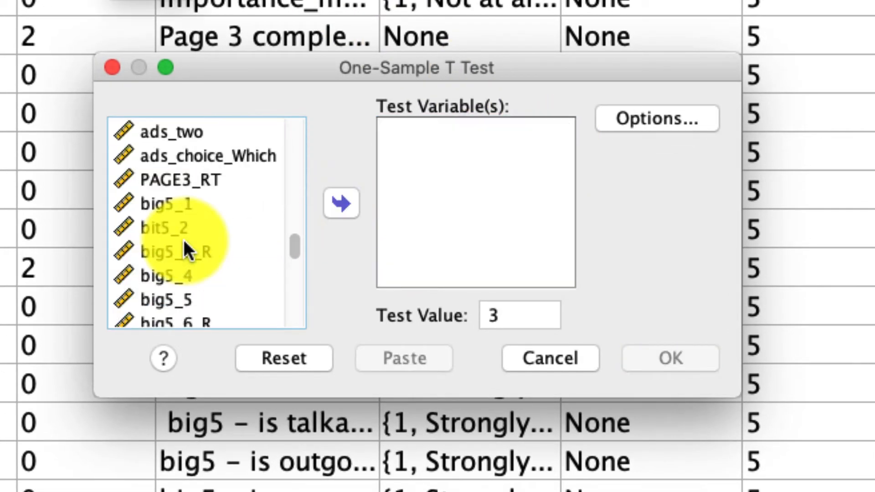
{"action": "scroll", "scroll_direction": "down", "scroll_amount": 3}
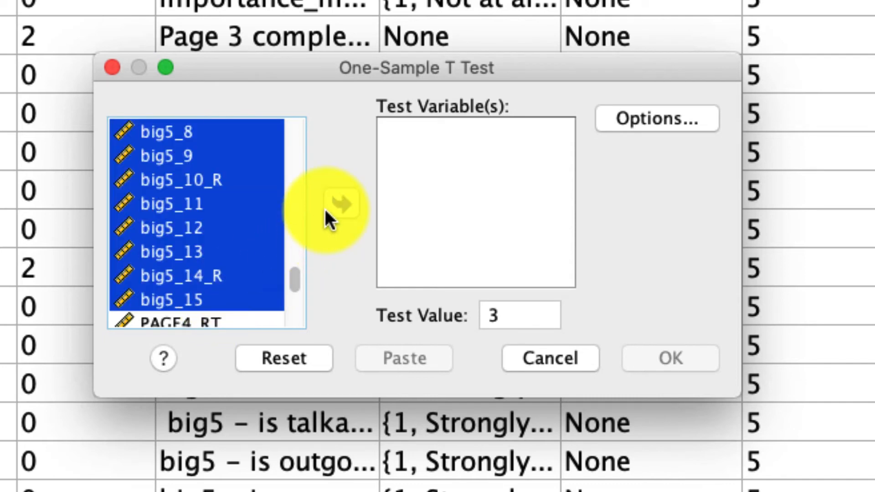
{"action": "left_click", "coordinate": [333, 205]}
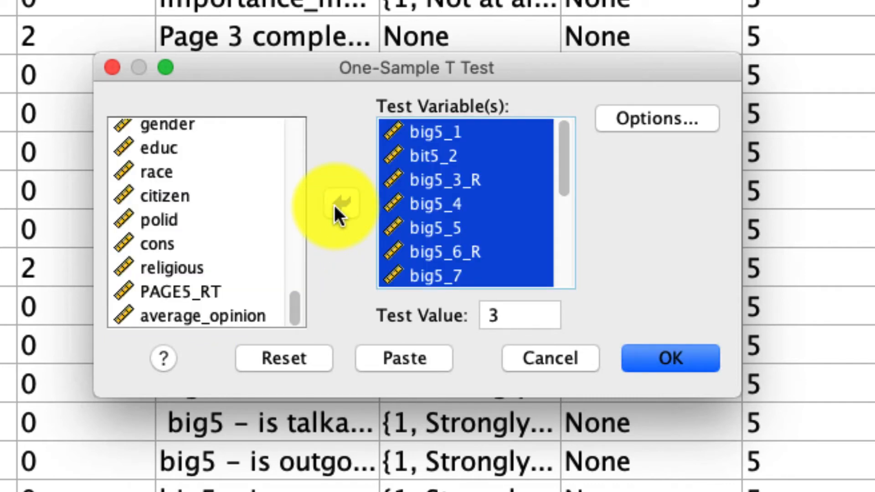
{"action": "left_click", "coordinate": [518, 315]}
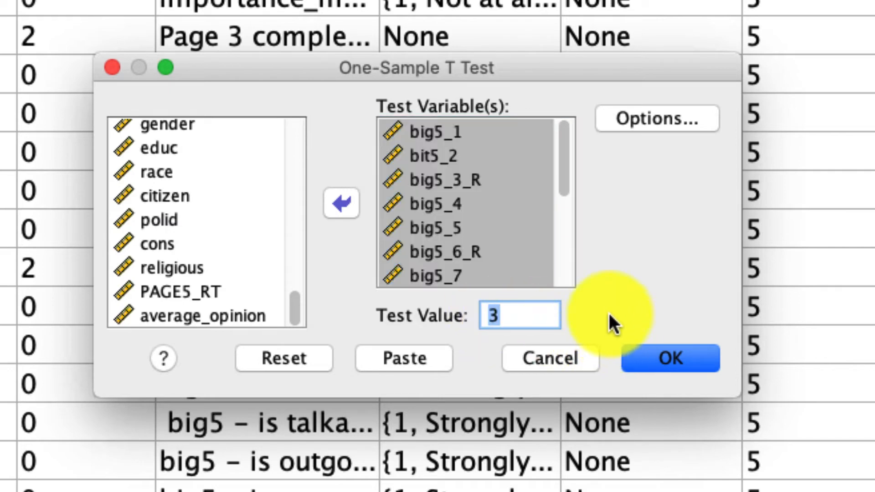
{"action": "type", "text": "4"}
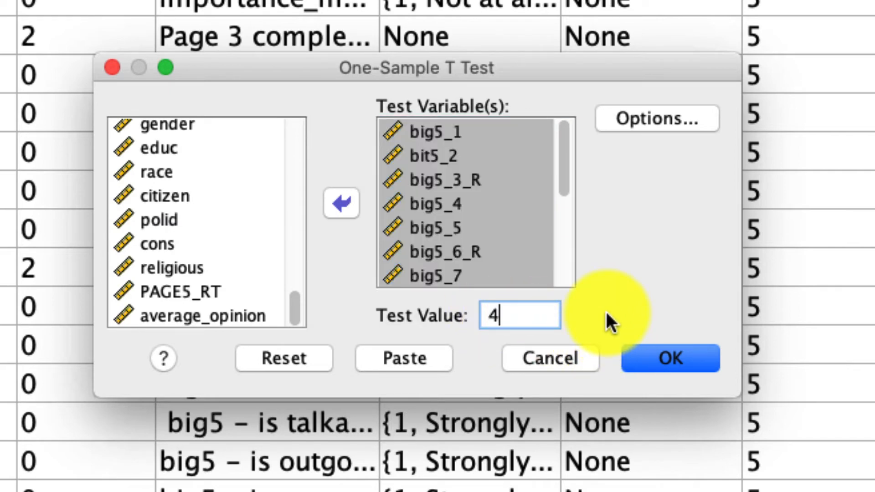
{"action": "left_click", "coordinate": [670, 358]}
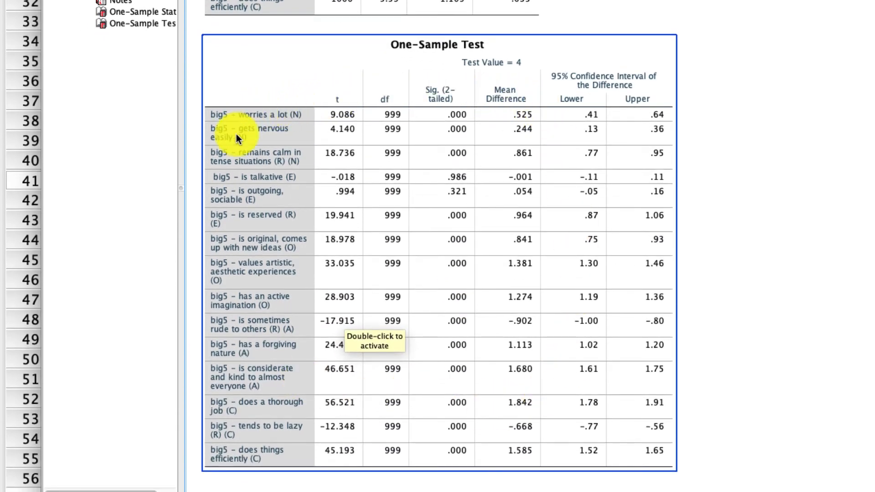
{"action": "mouse_move", "coordinate": [471, 177]}
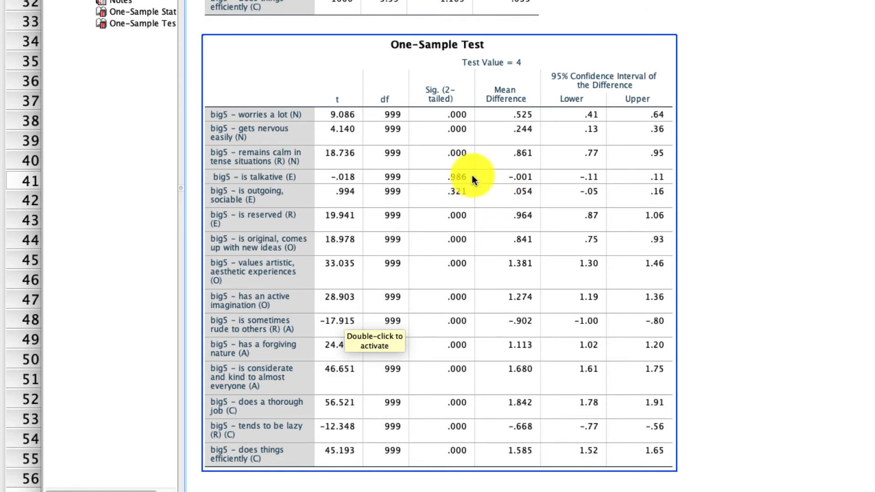